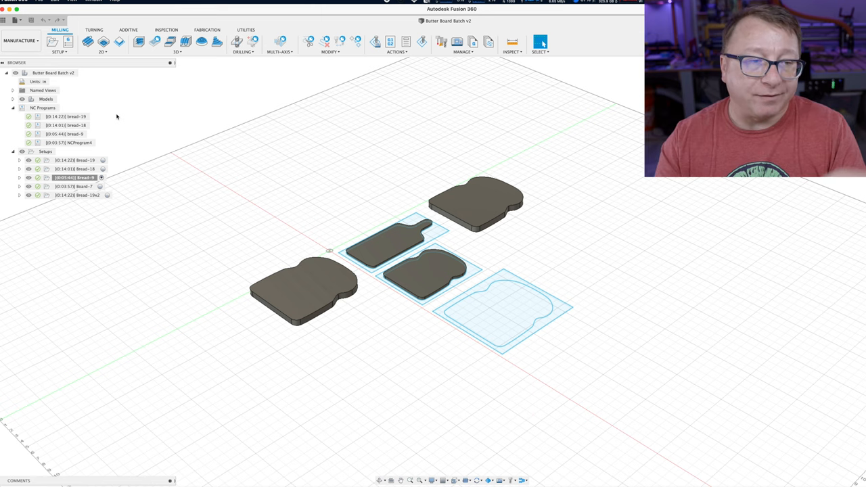
Expand the BREAD-19X2 setup node to list its machine and contour toolpath
click(65, 125)
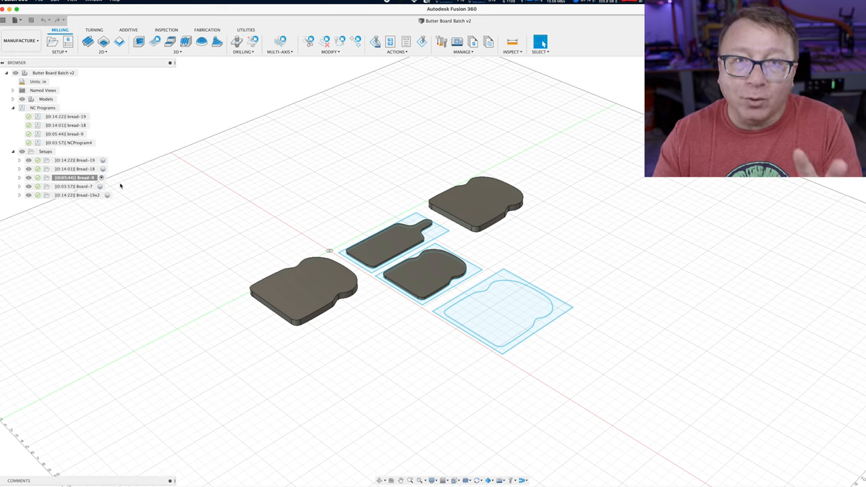
click(65, 116)
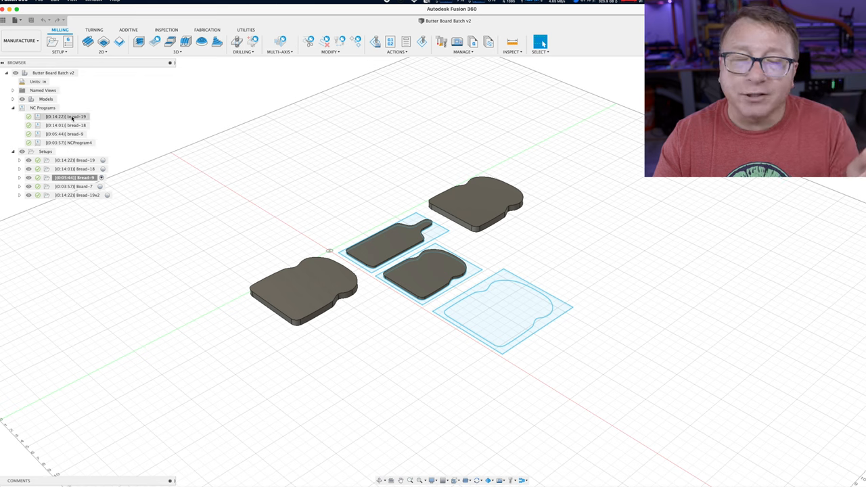
click(59, 42)
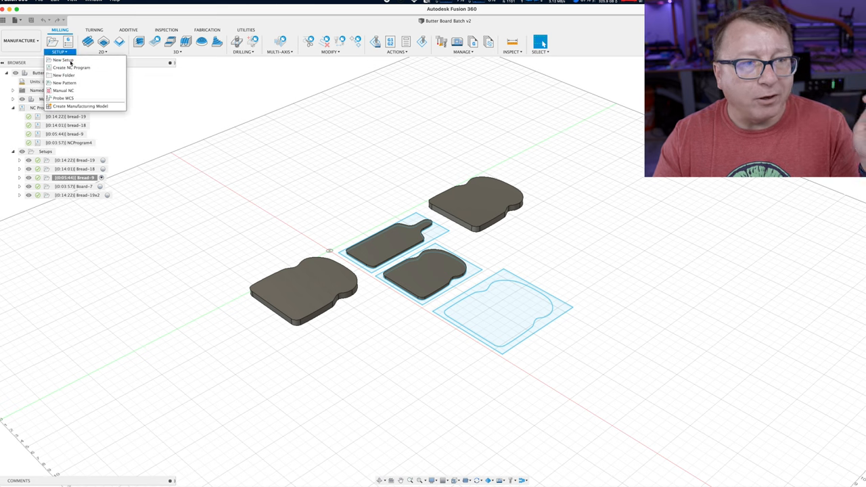
mouse_move(396, 94)
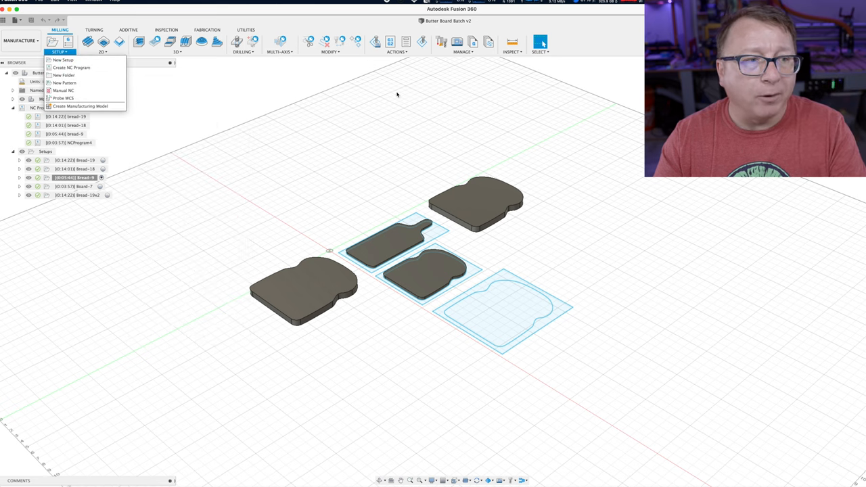
click(314, 122)
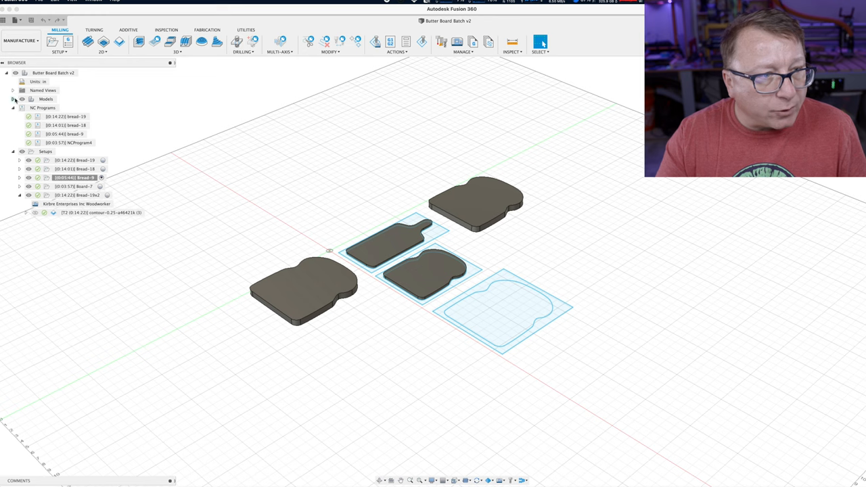
Reveal the bread model's bodies and edit the BREAD-19X2 setup
click(12, 99)
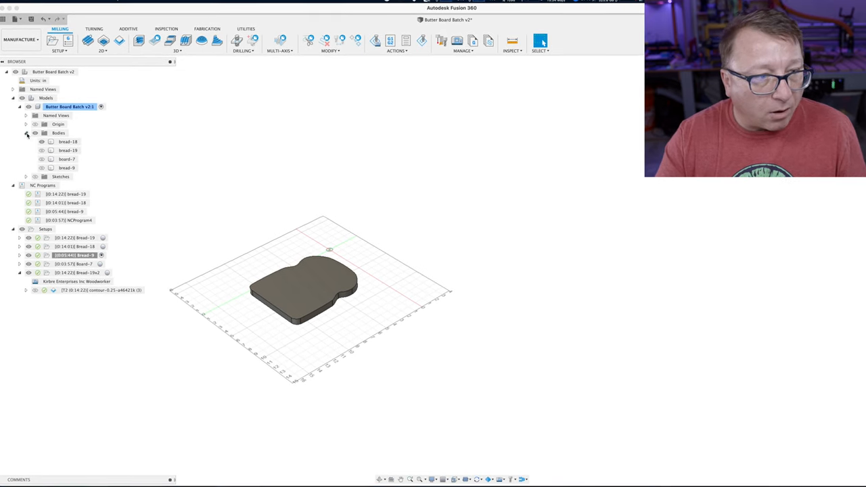
right_click(75, 239)
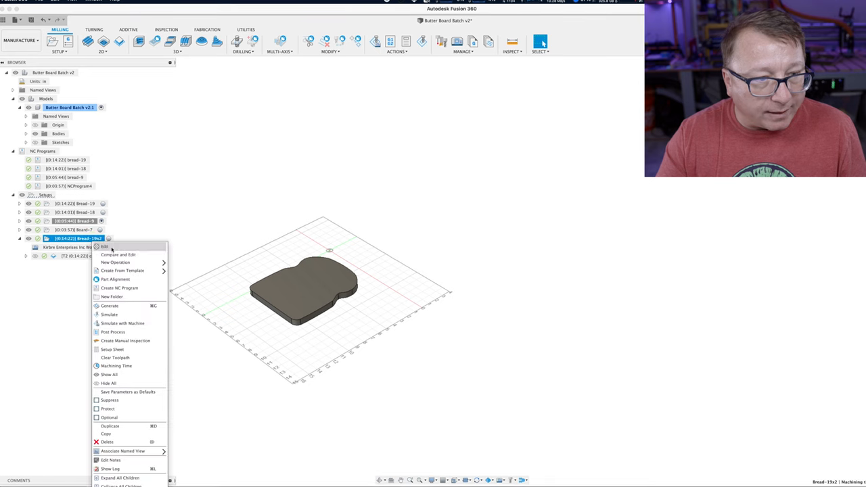
click(106, 246)
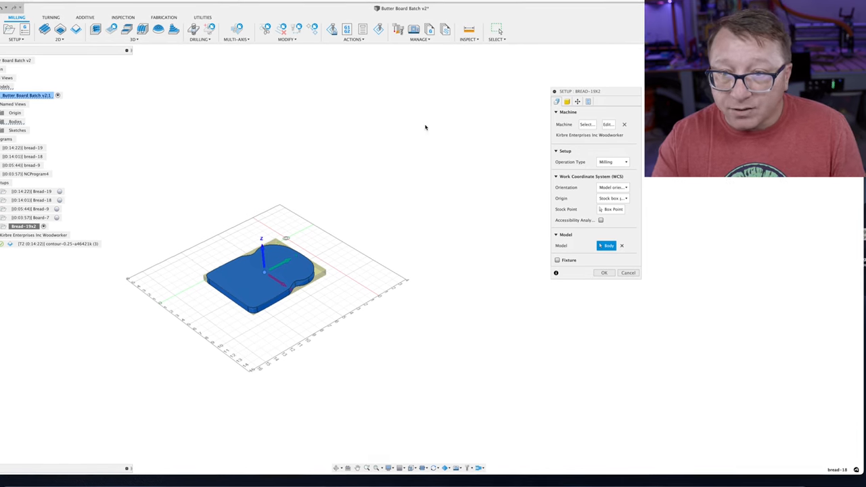
Change the setup's stock mode from relative to a fixed size box
click(566, 103)
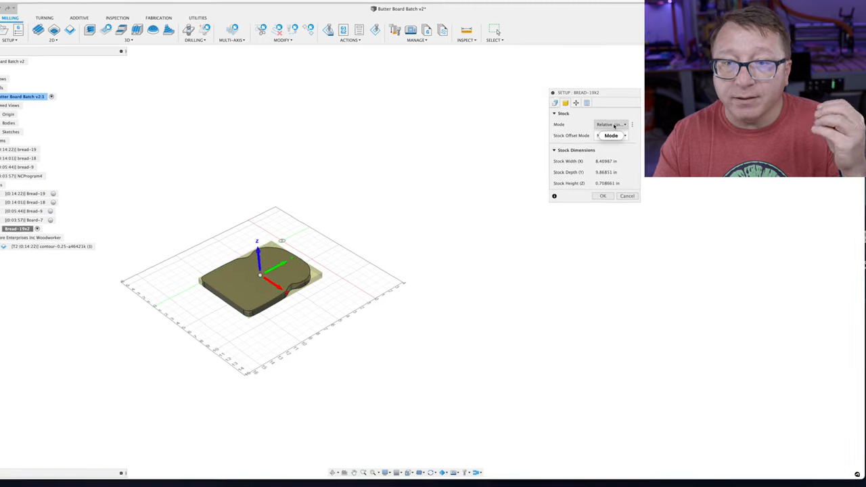
click(608, 124)
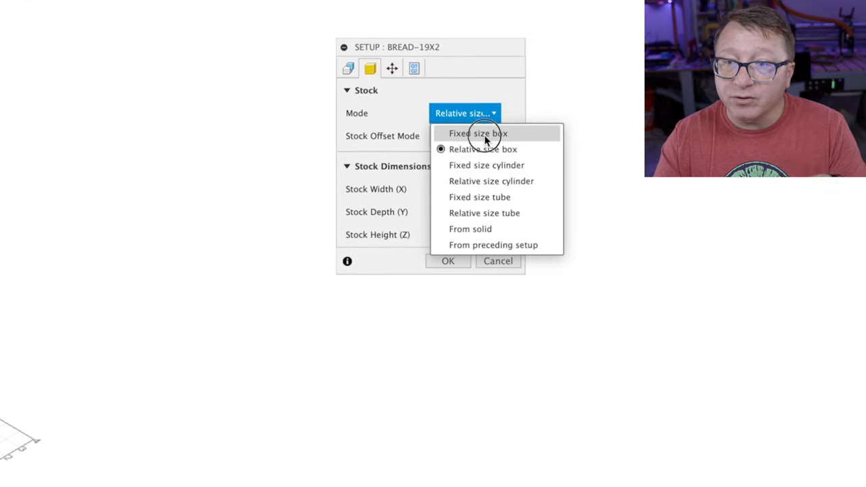
click(479, 134)
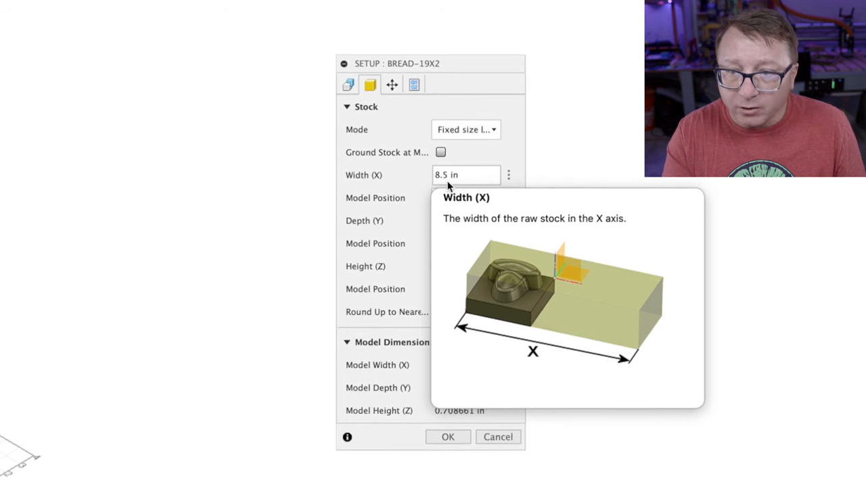
Enter stock width 510 mm, height 18 mm and depth 305 mm
click(465, 176)
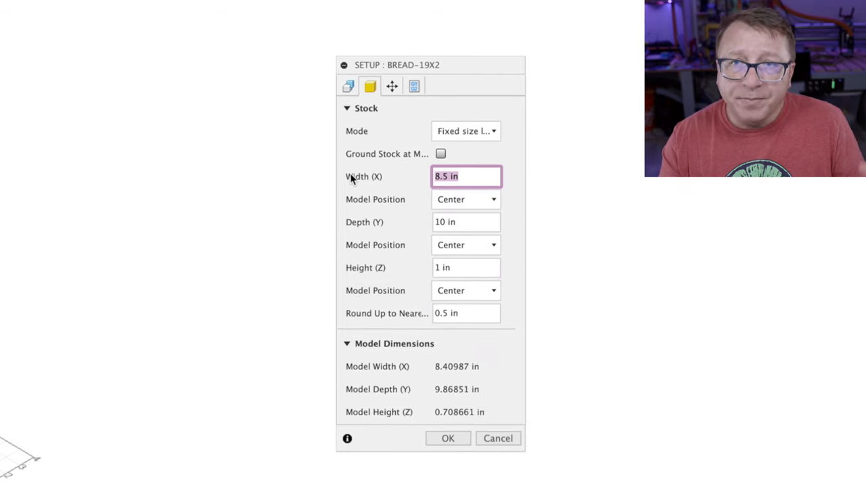
text(5)
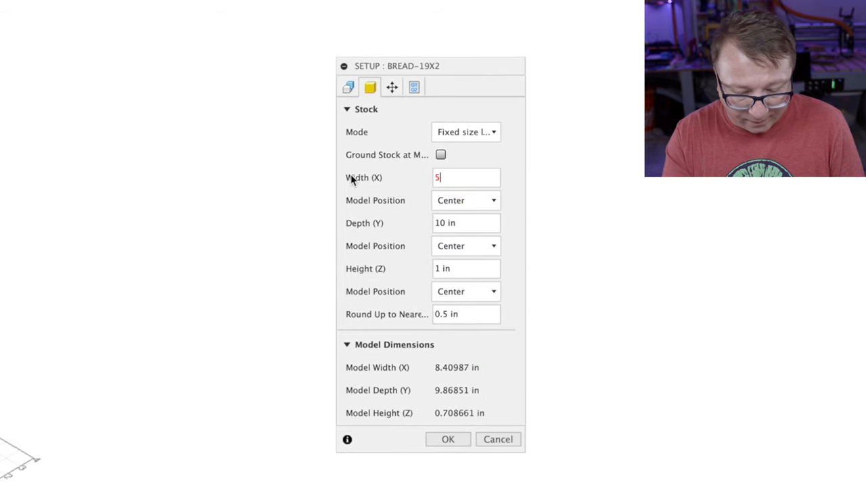
text(10)
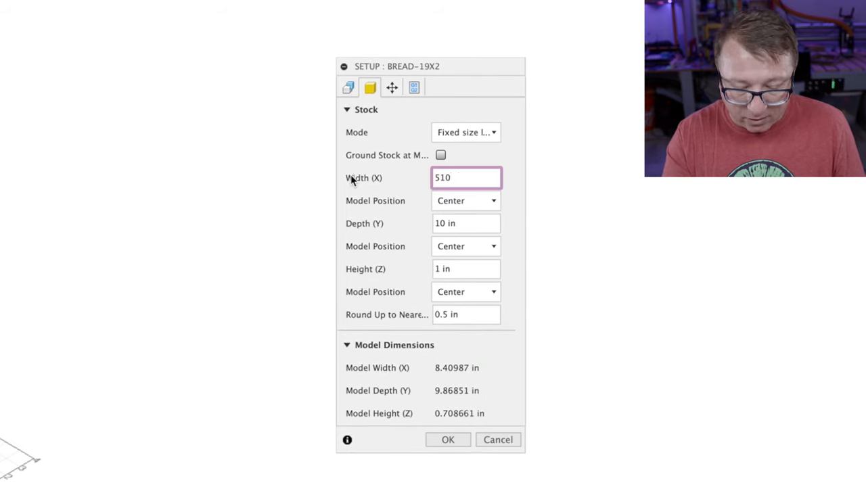
text(mm)
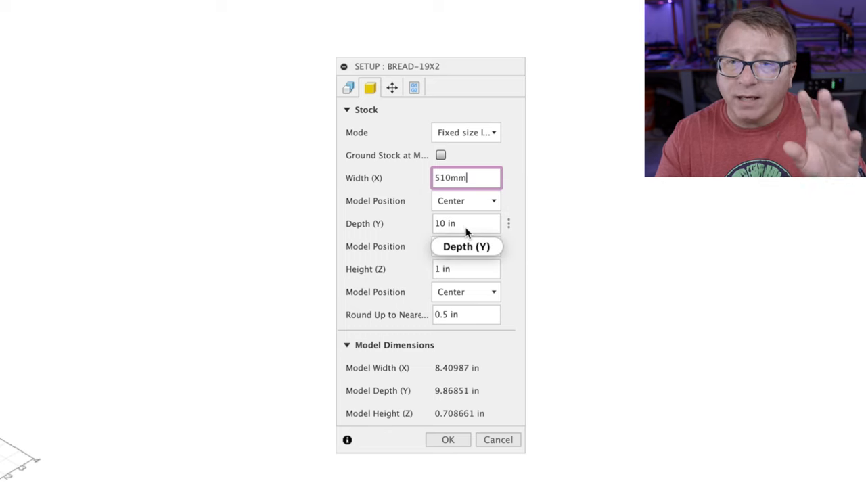
click(465, 223)
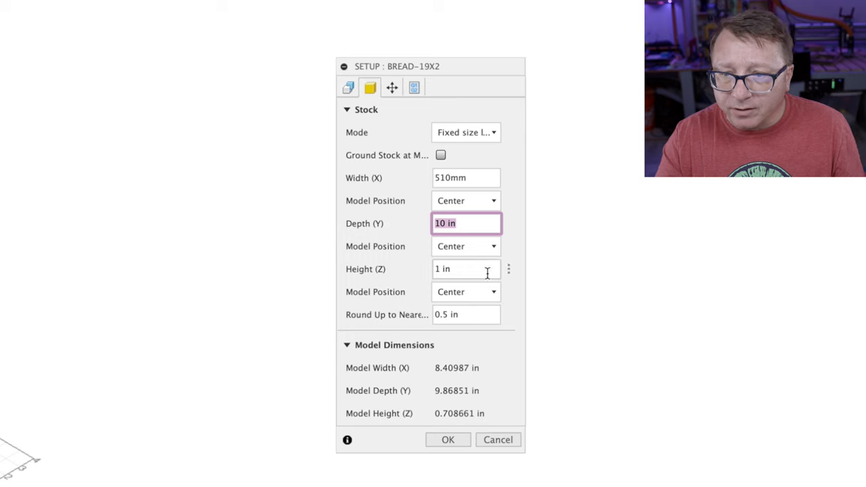
text(18mm)
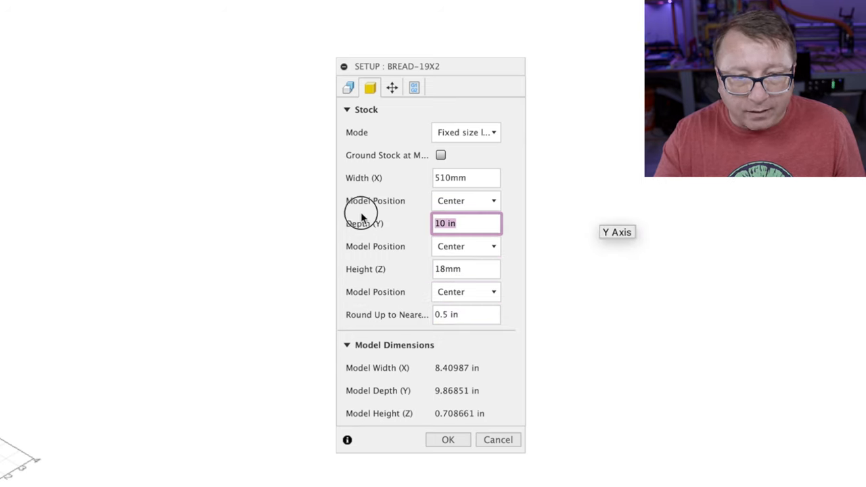
mouse_move(535, 238)
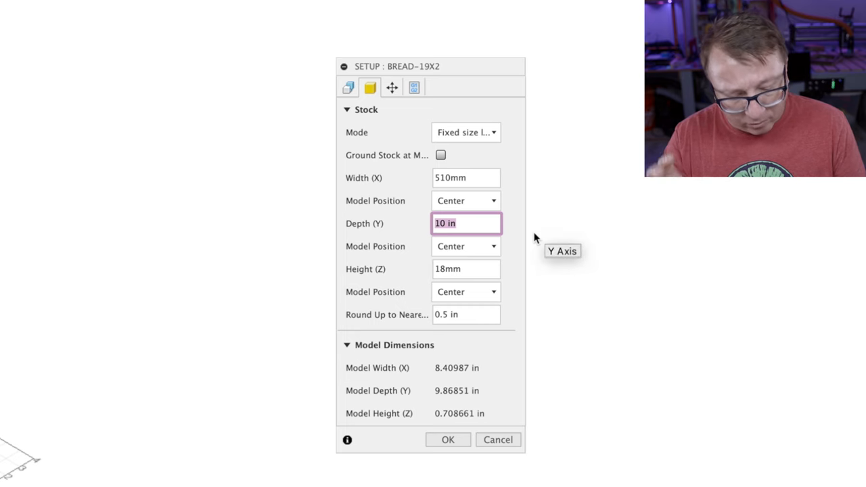
text(3)
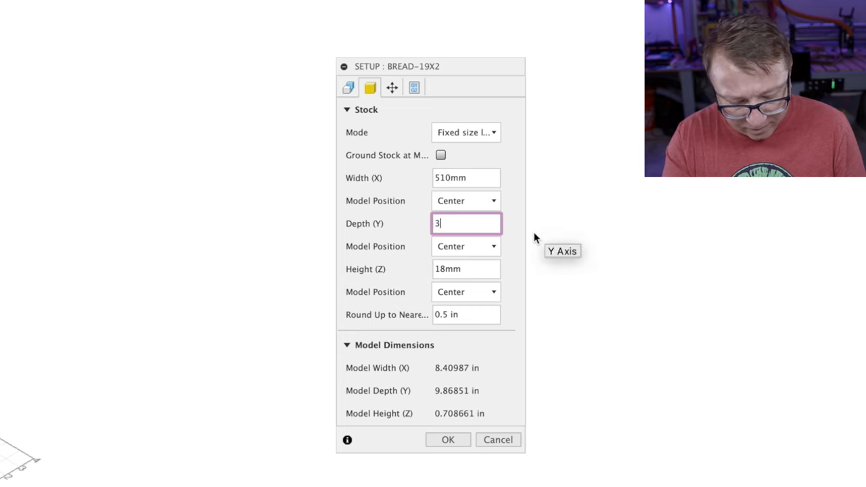
text(05mm)
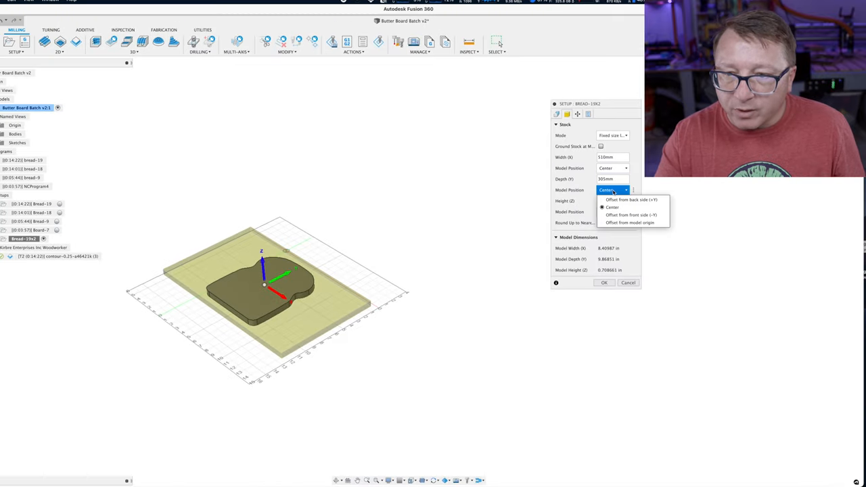
Position the stock as offset from the model with offsets 5 and 0.5
click(630, 214)
text(0.125)
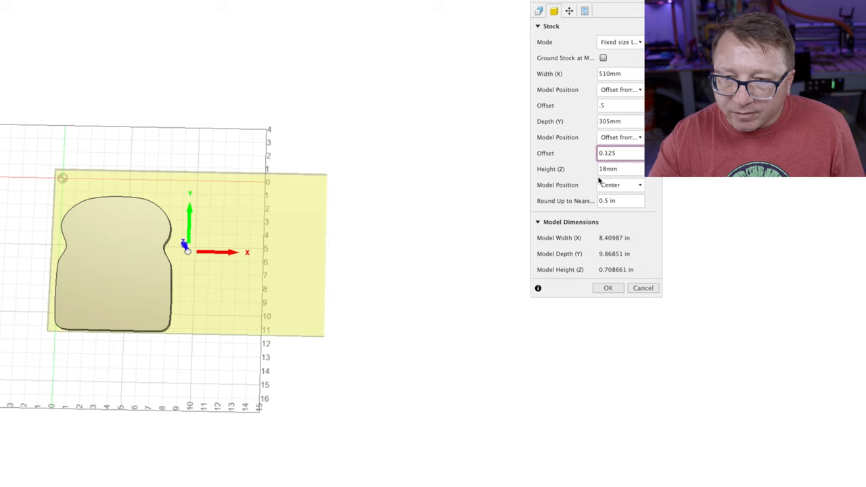
text(0.5)
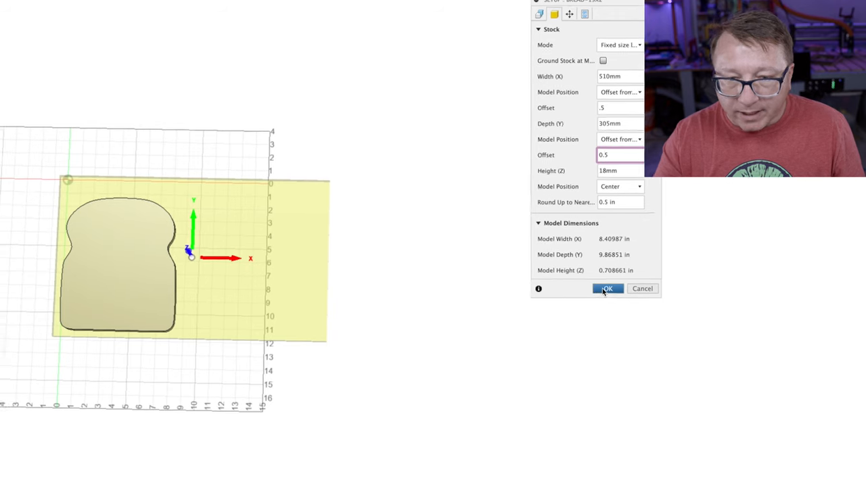
click(606, 288)
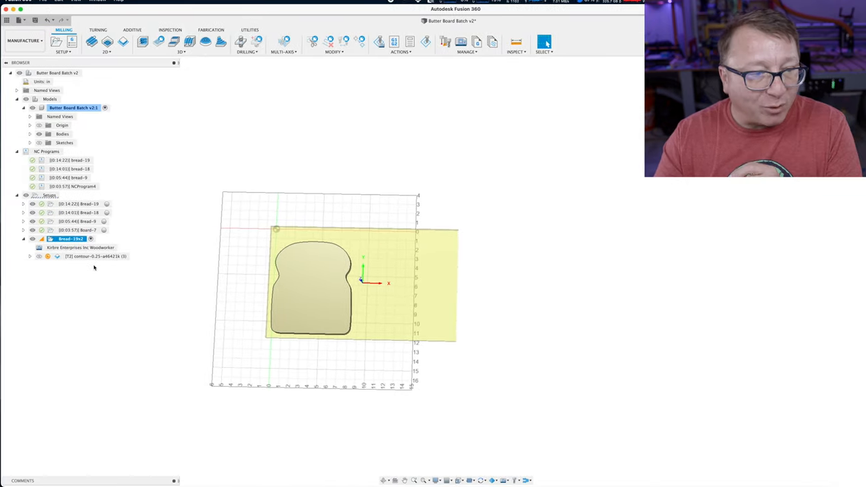
click(92, 256)
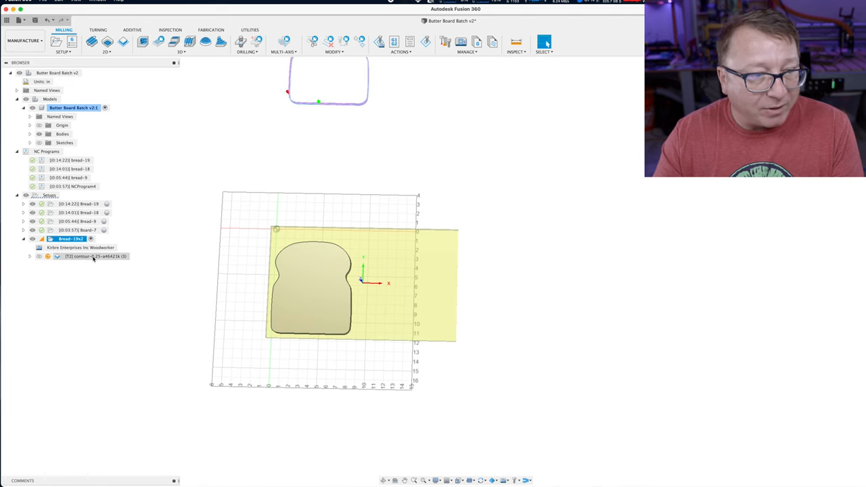
right_click(88, 256)
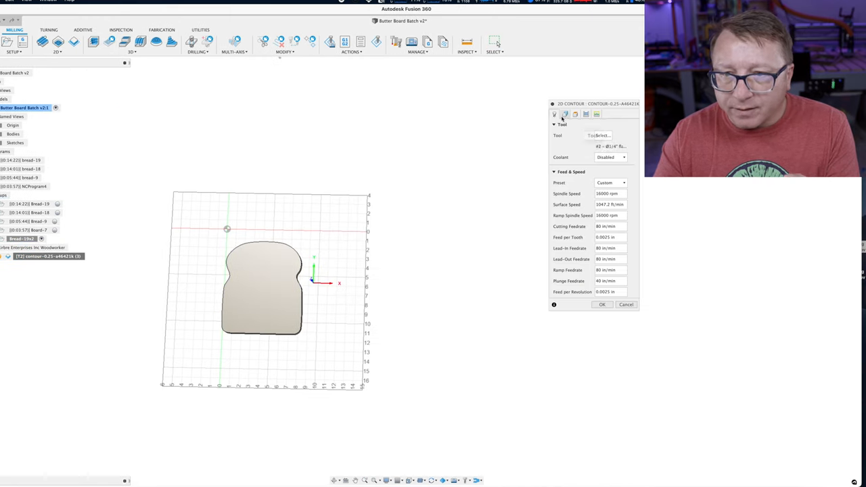
click(555, 113)
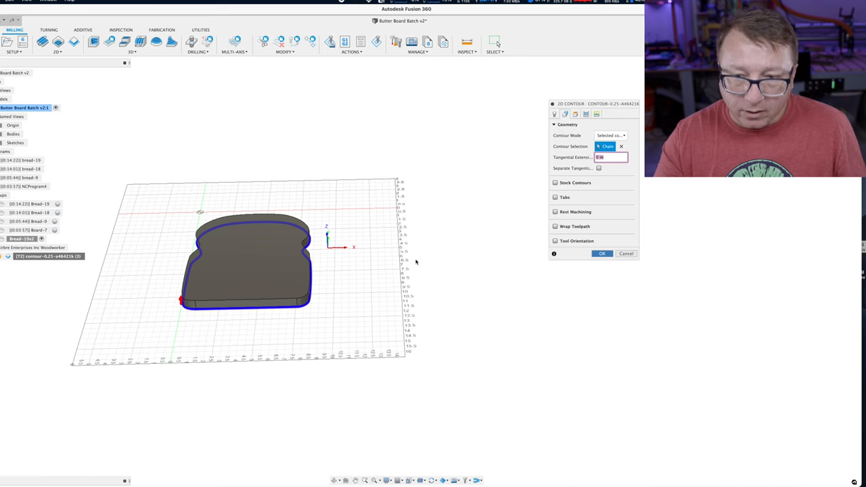
click(601, 253)
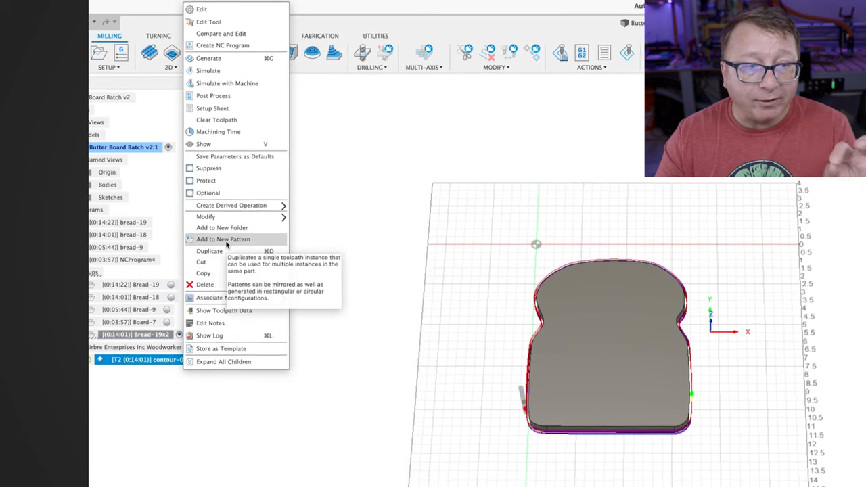
Add the contour toolpath to a new linear pattern measured by spacing along Direction 1
click(221, 238)
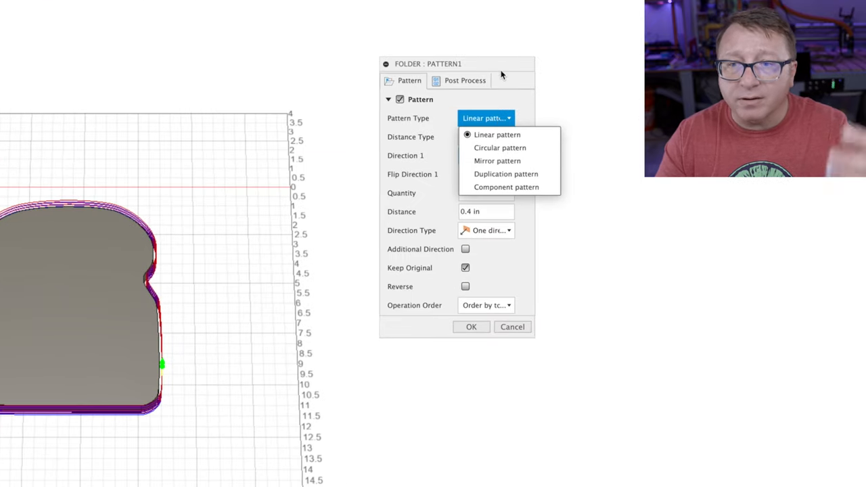
click(498, 135)
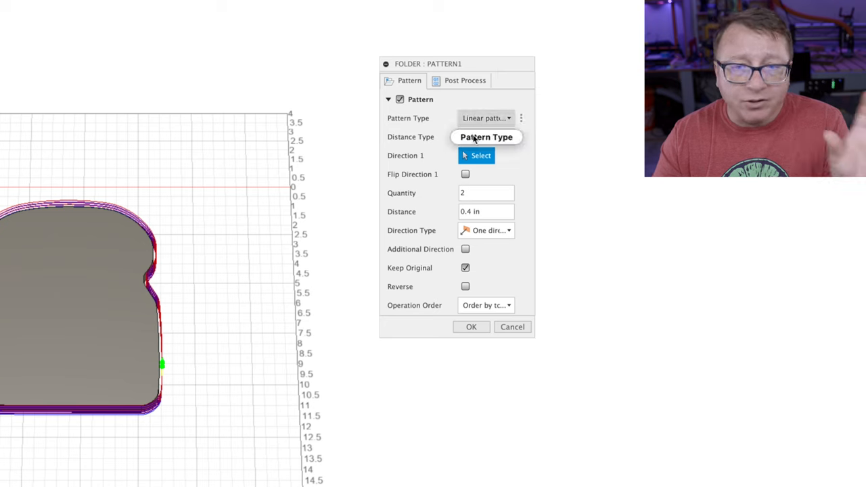
click(486, 137)
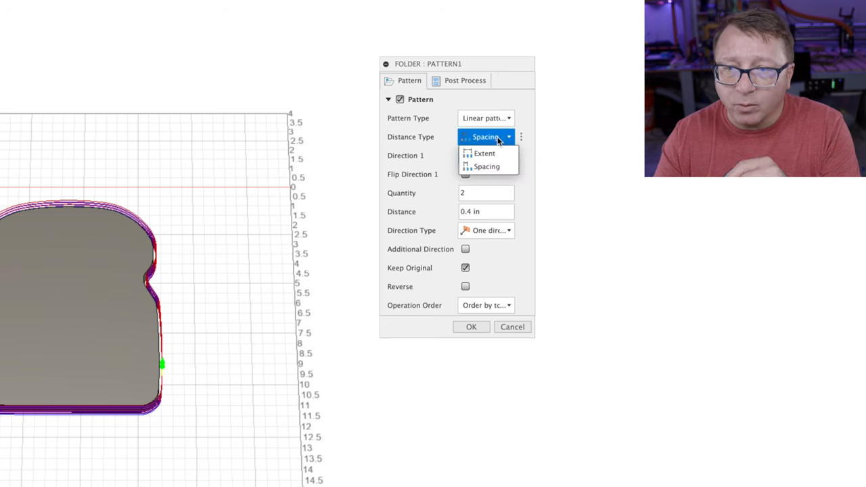
click(487, 166)
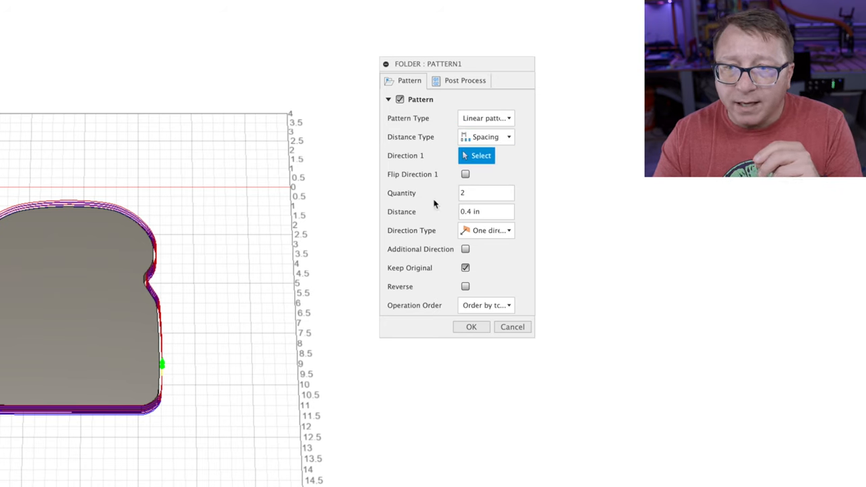
click(485, 192)
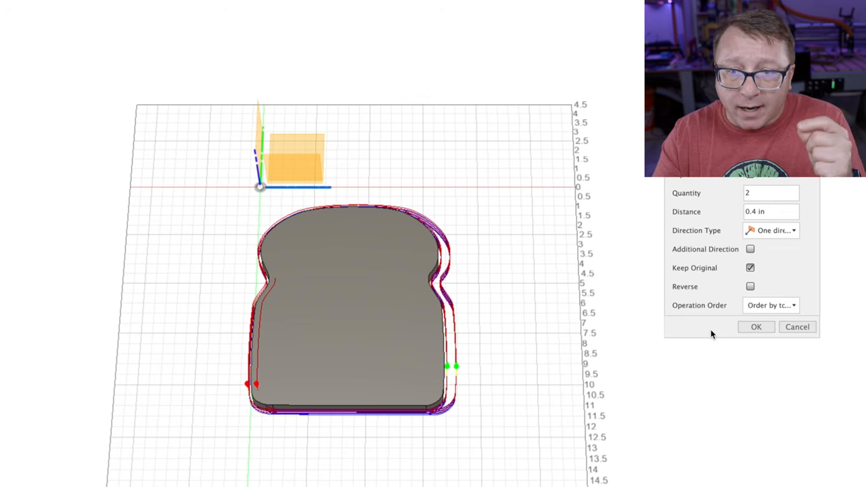
Set the spacing distance so a second copy sits about 10 units beside the original
click(771, 211)
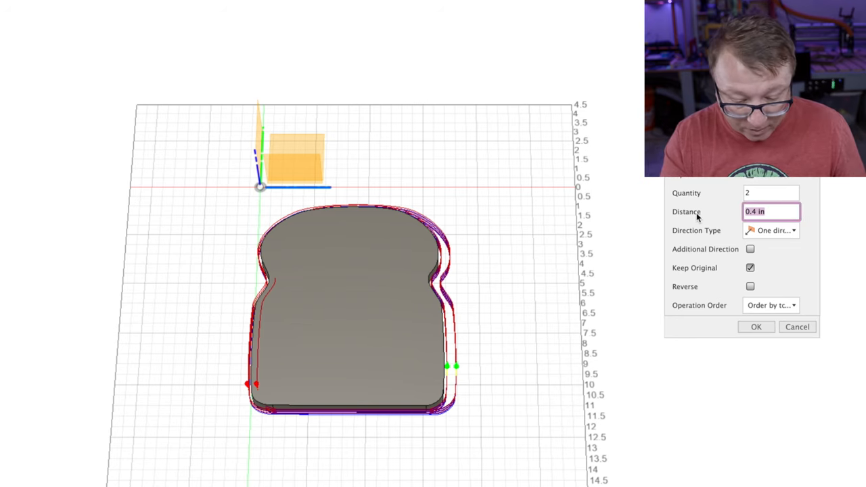
text(10)
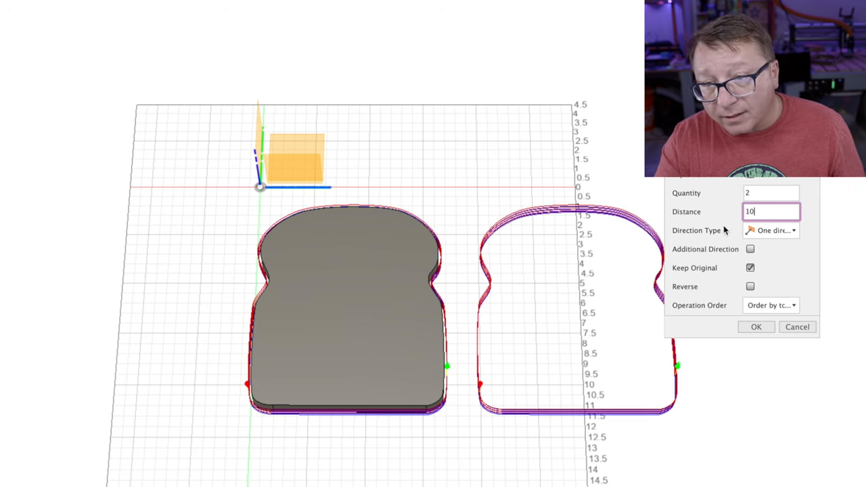
text(9.)
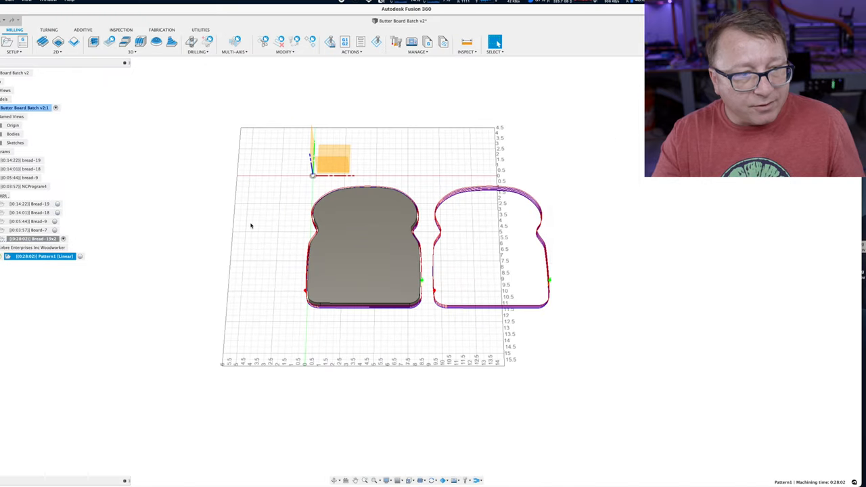
mouse_move(286, 230)
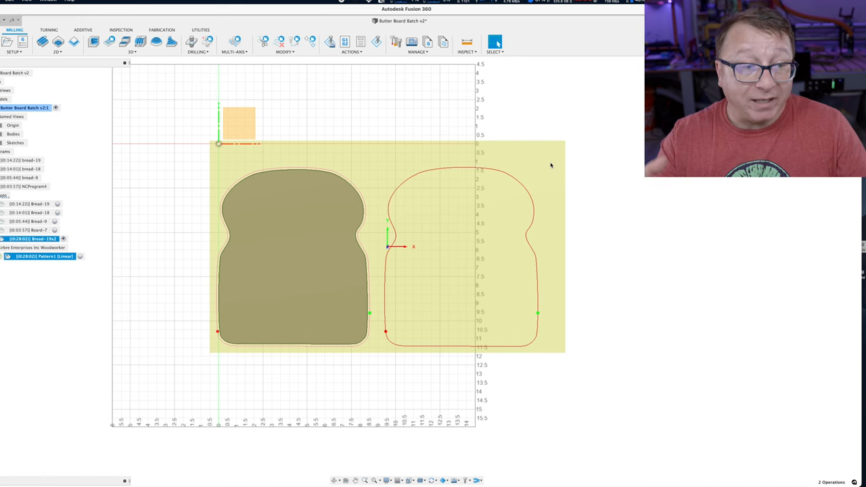
Raise the pattern quantity to 3 bread toolpaths in a row
right_click(38, 256)
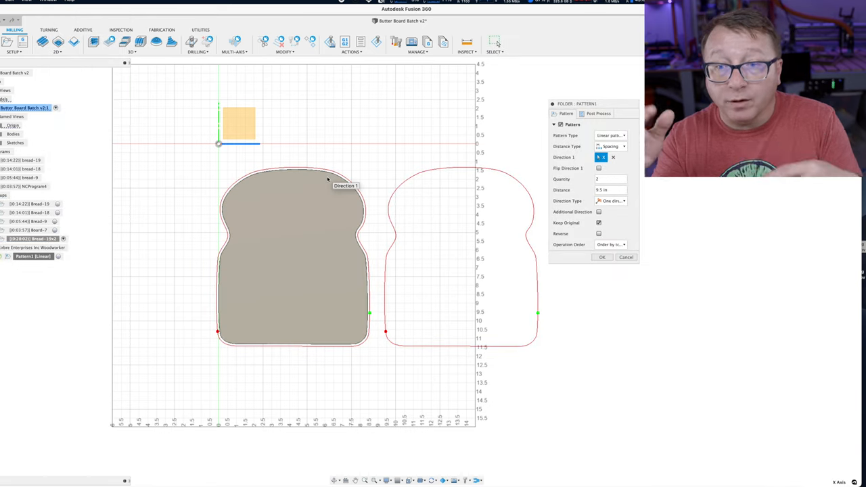
mouse_move(403, 179)
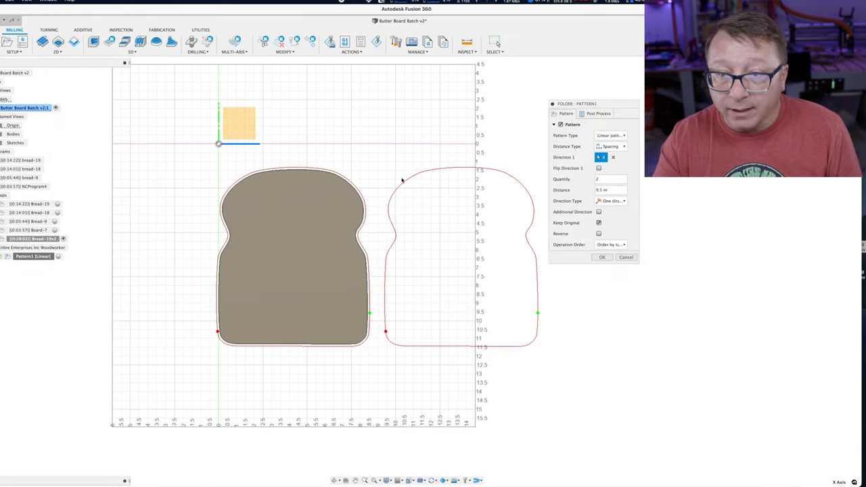
click(609, 179)
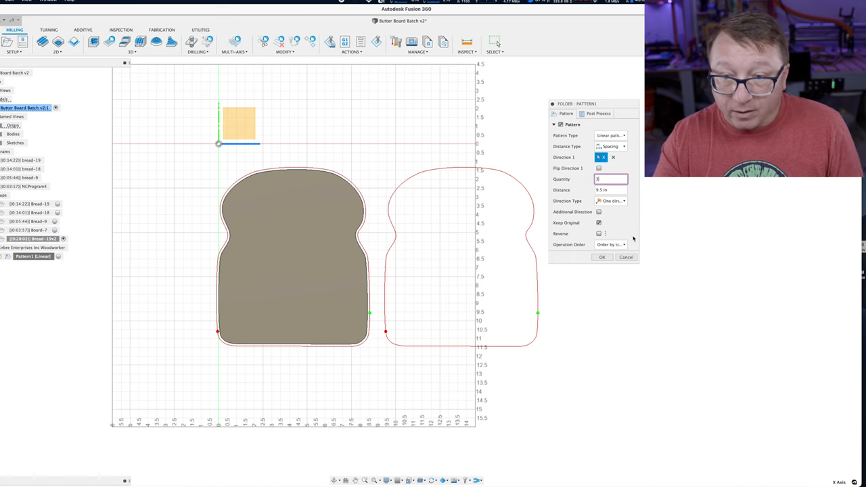
click(600, 257)
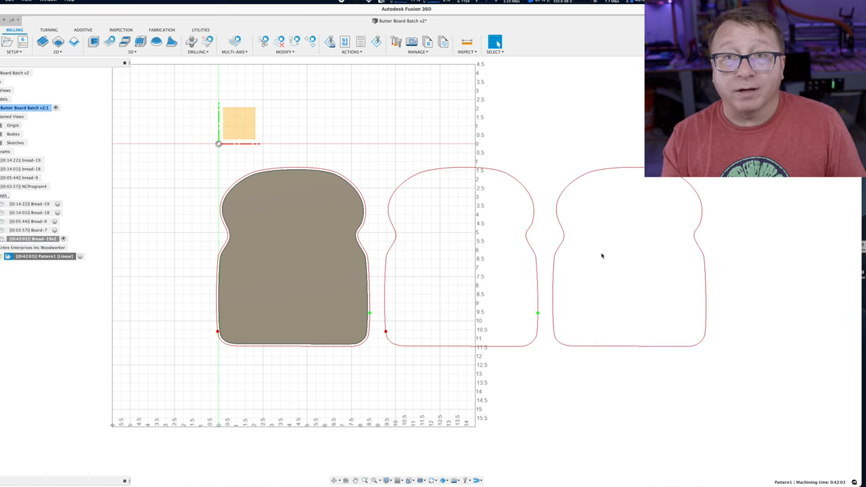
mouse_move(628, 258)
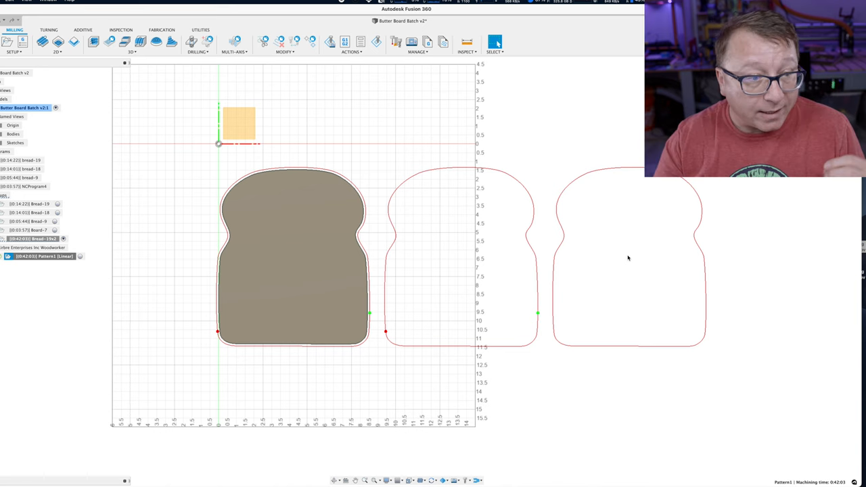
Add a second pattern direction with row spacing 11, forming a 3×2 grid of six toolpaths
right_click(44, 255)
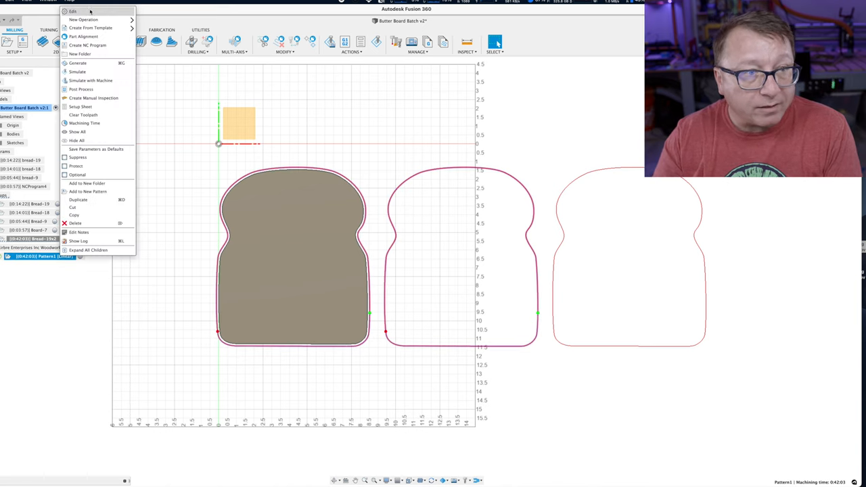
click(73, 11)
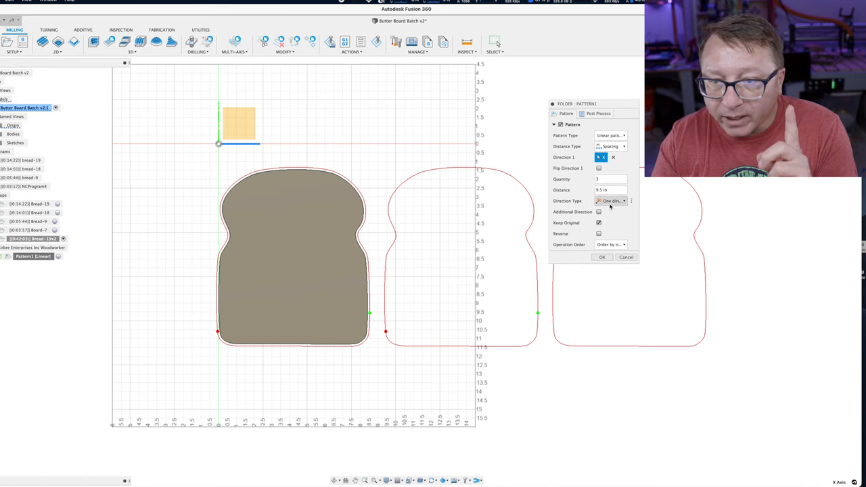
click(598, 211)
text(10)
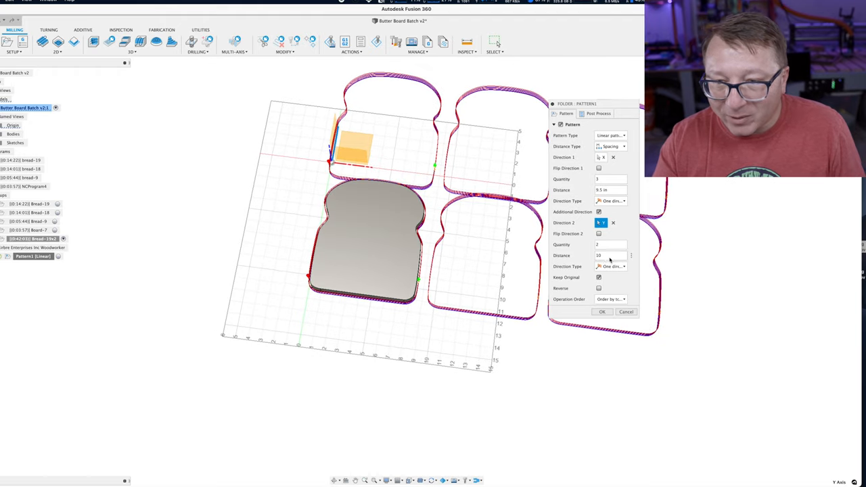
click(609, 254)
text(.5)
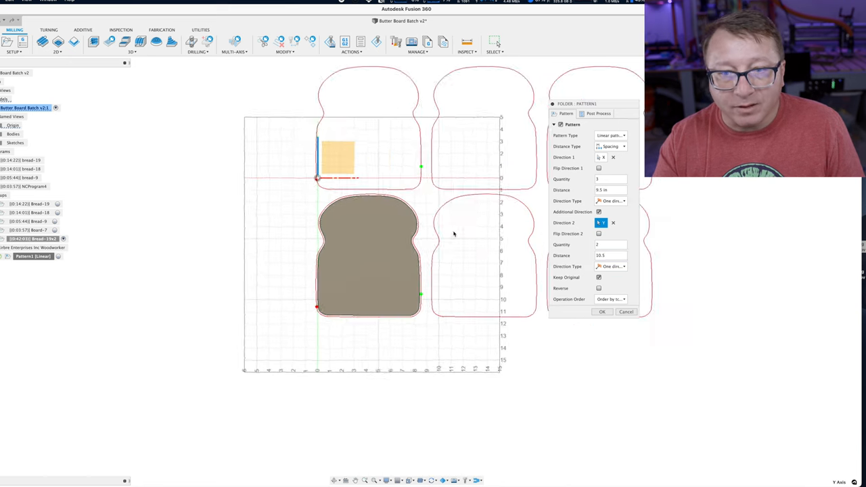
click(608, 254)
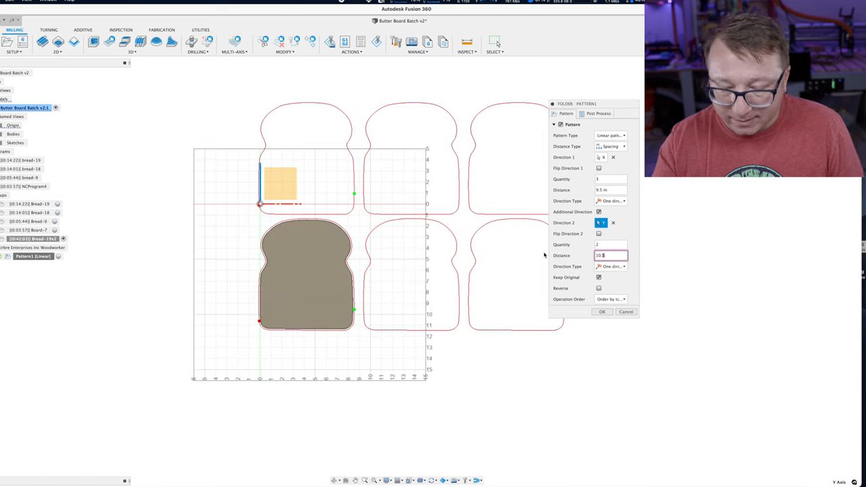
text(11)
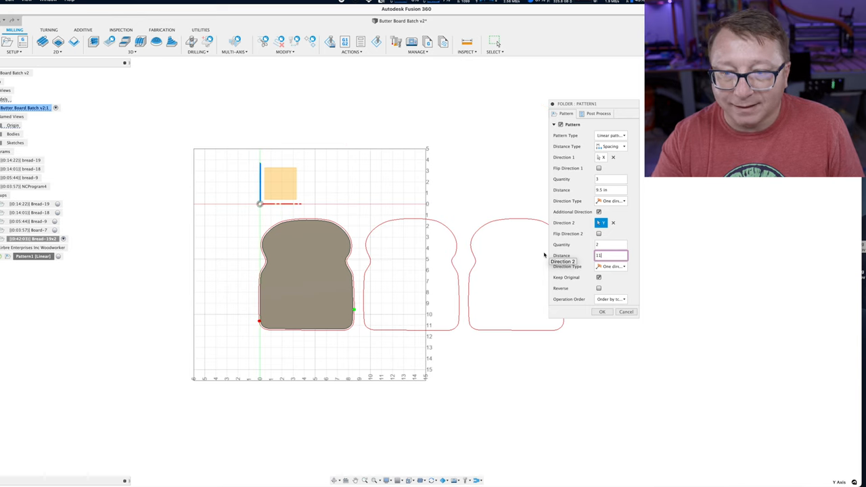
click(601, 311)
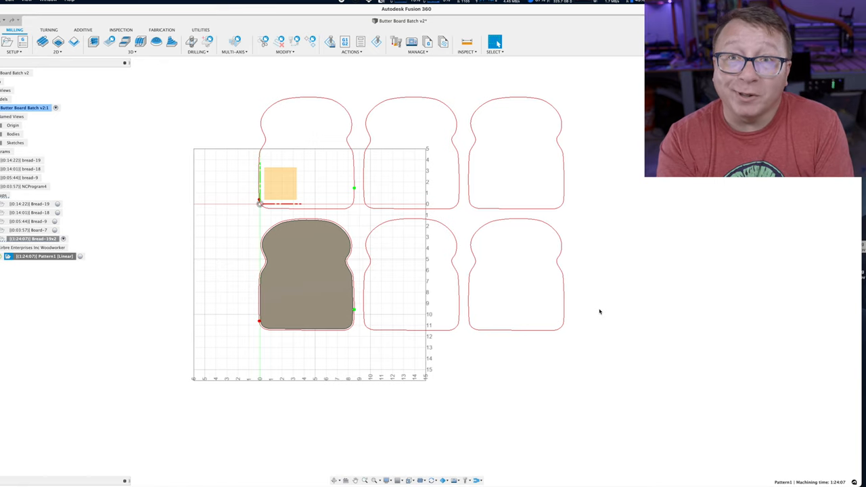
mouse_move(527, 275)
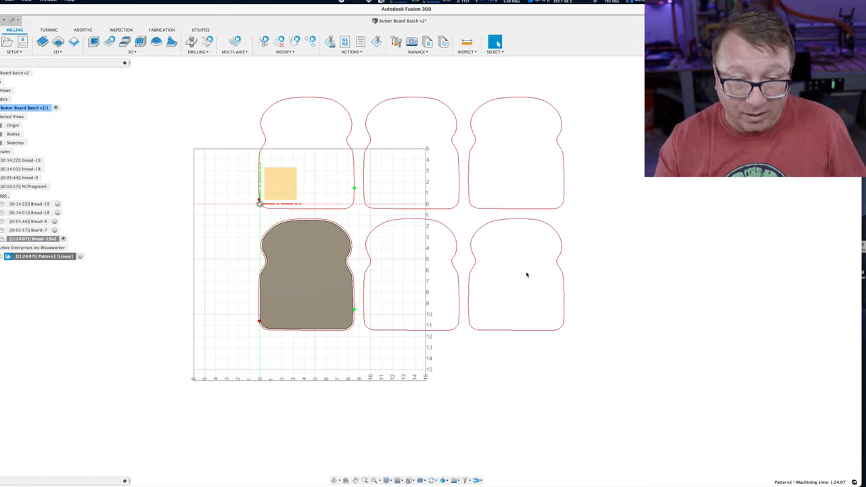